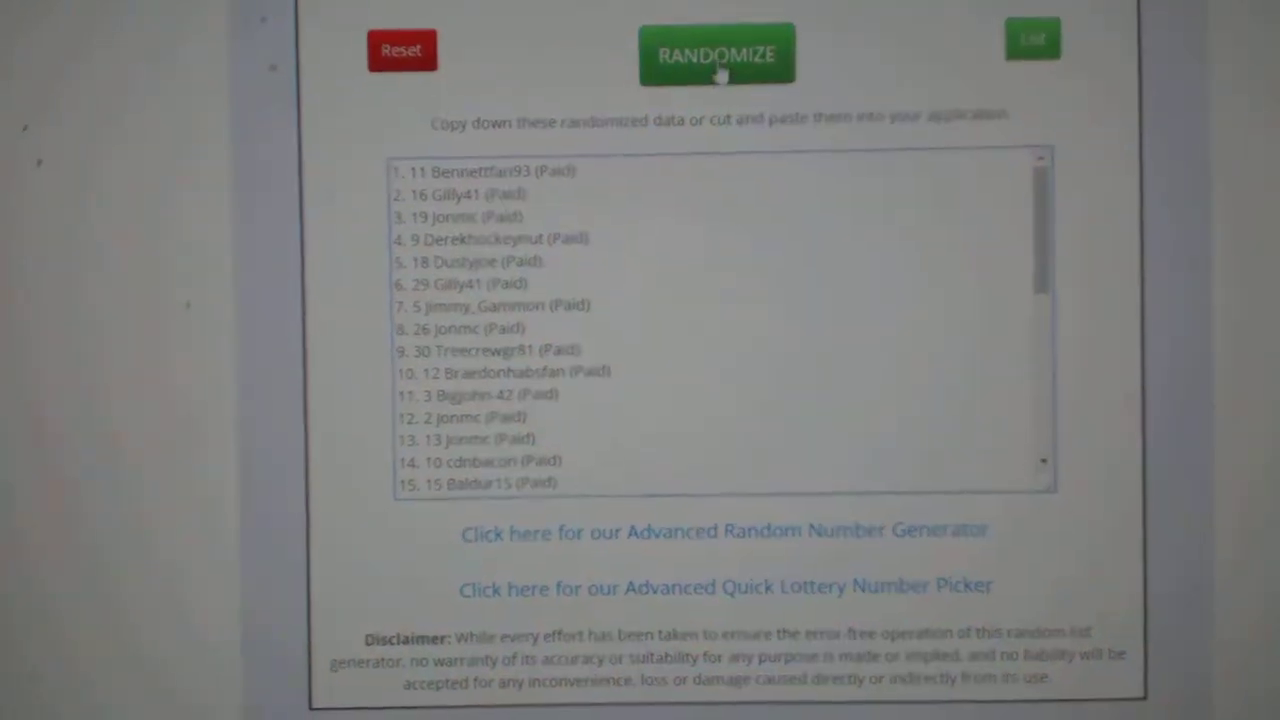
Shuffle the pasted participant names with their pick numbers into a new random order.
left_click(720, 52)
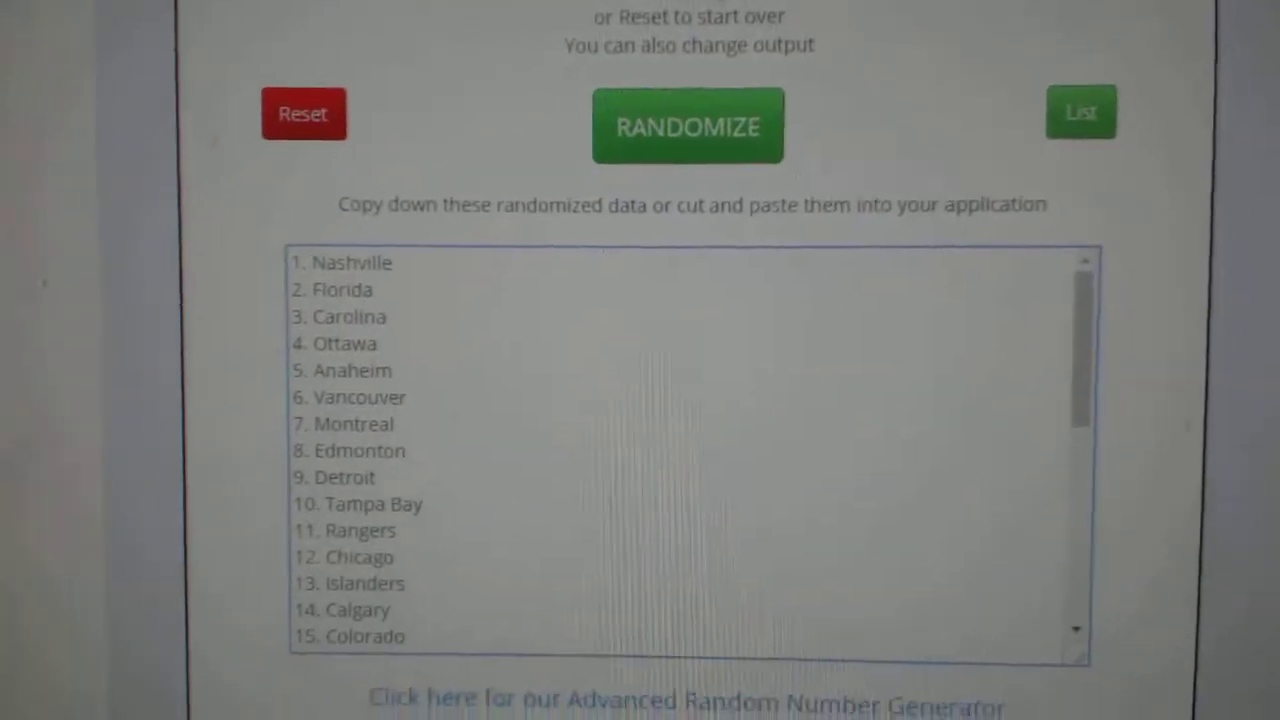
Reshuffle the hockey team names (Rangers, Pittsburgh, Nashville…) twice for a fresh random order.
left_click(628, 104)
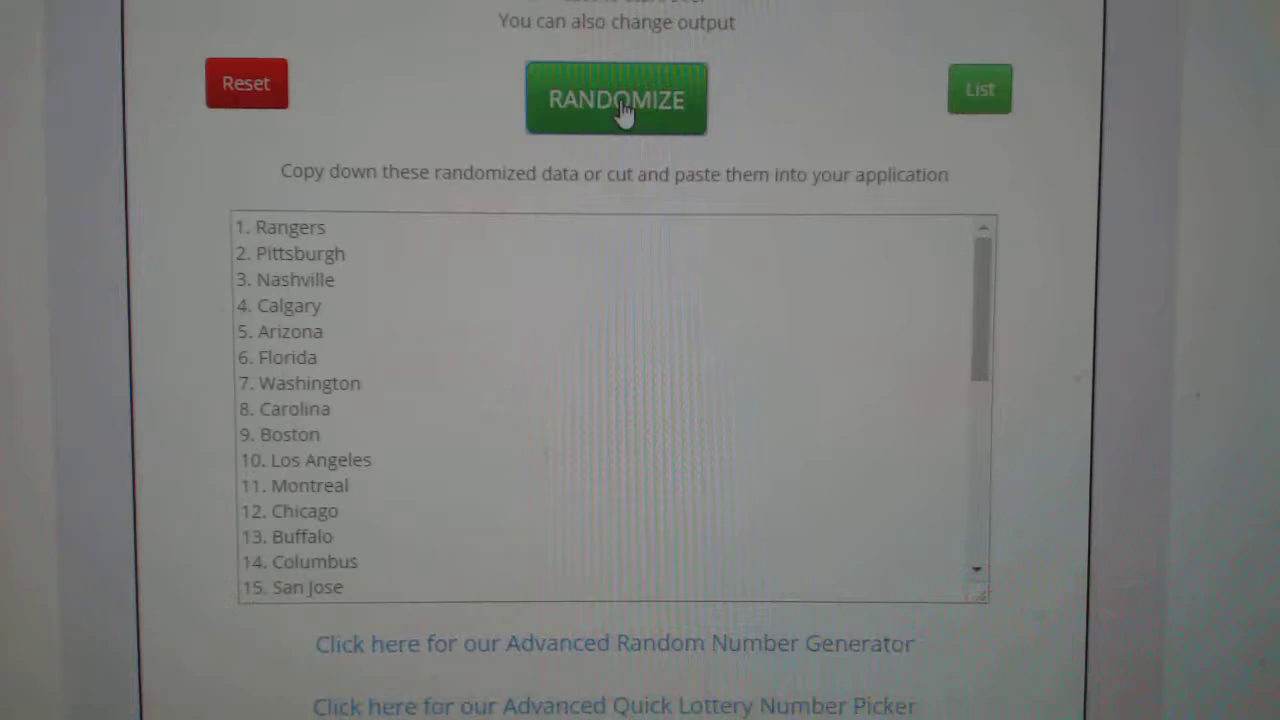
left_click(616, 100)
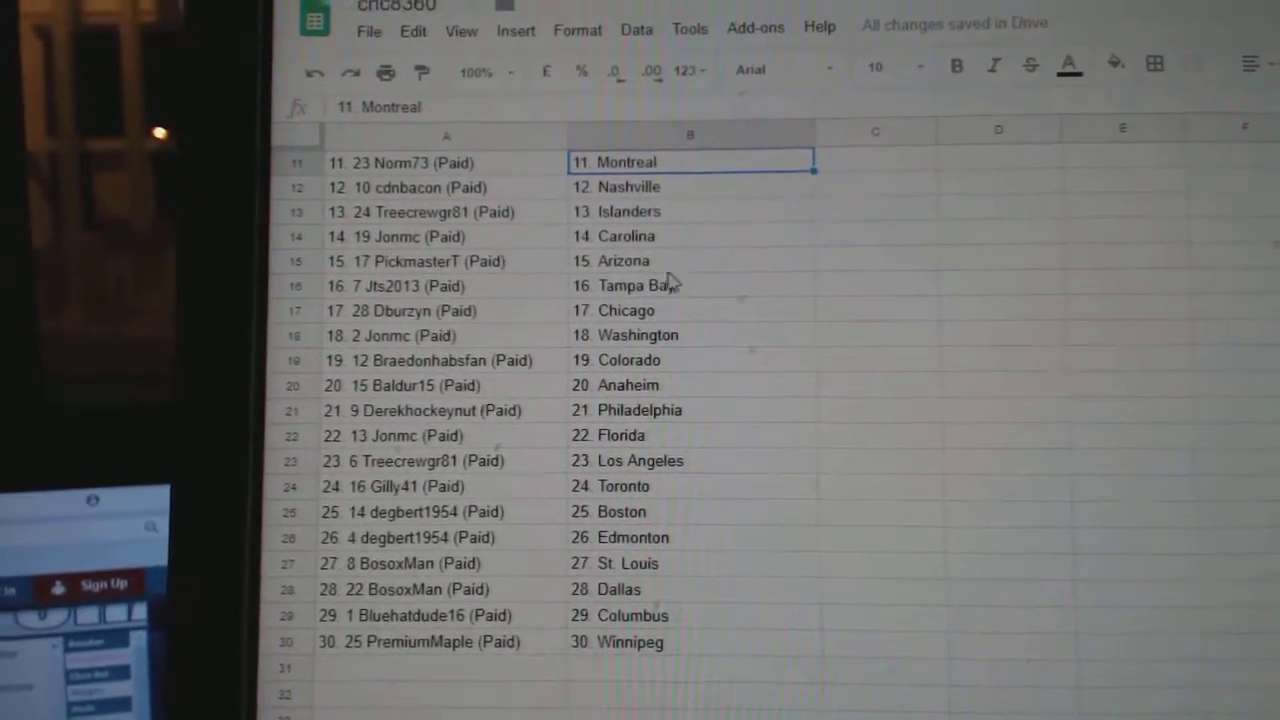
Place the shuffled names in column A beside shuffled teams in column B and select cell B15.
left_click(650, 260)
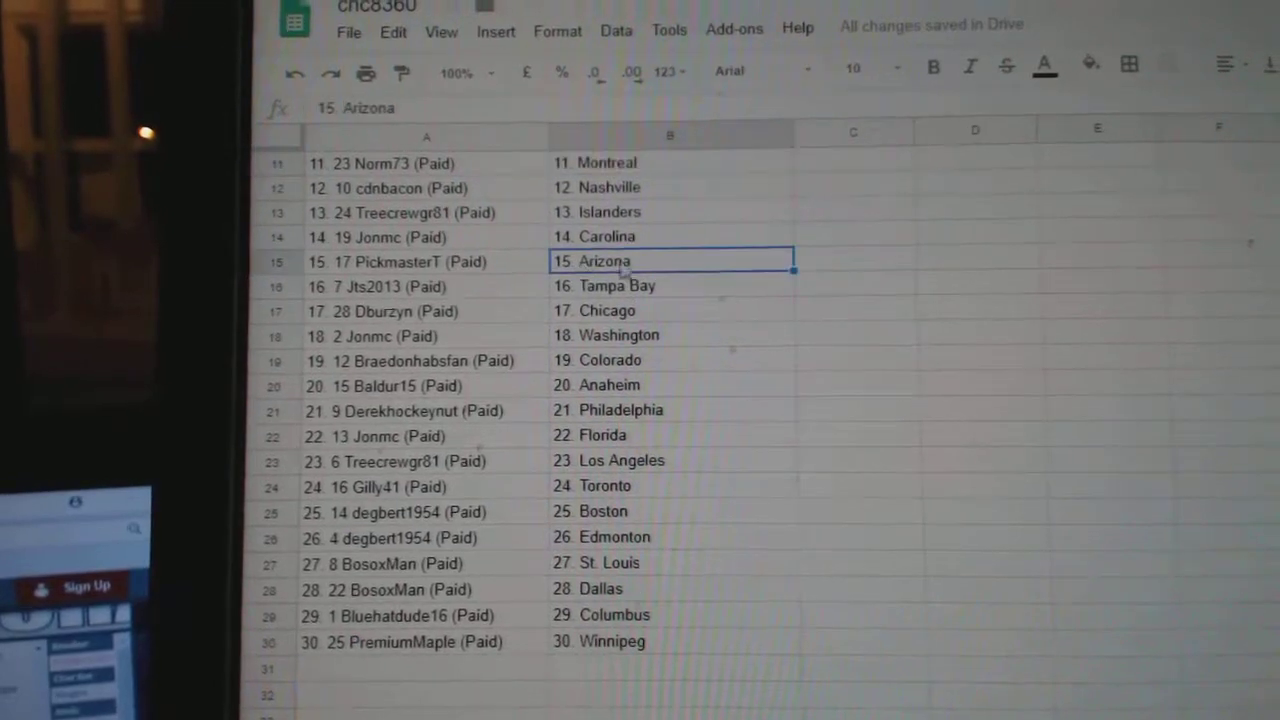